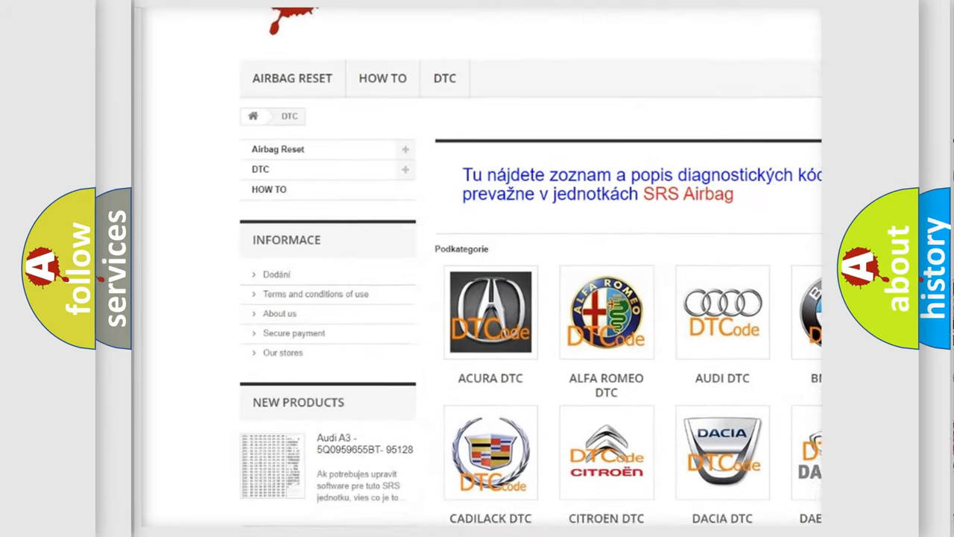
scroll("down", 3)
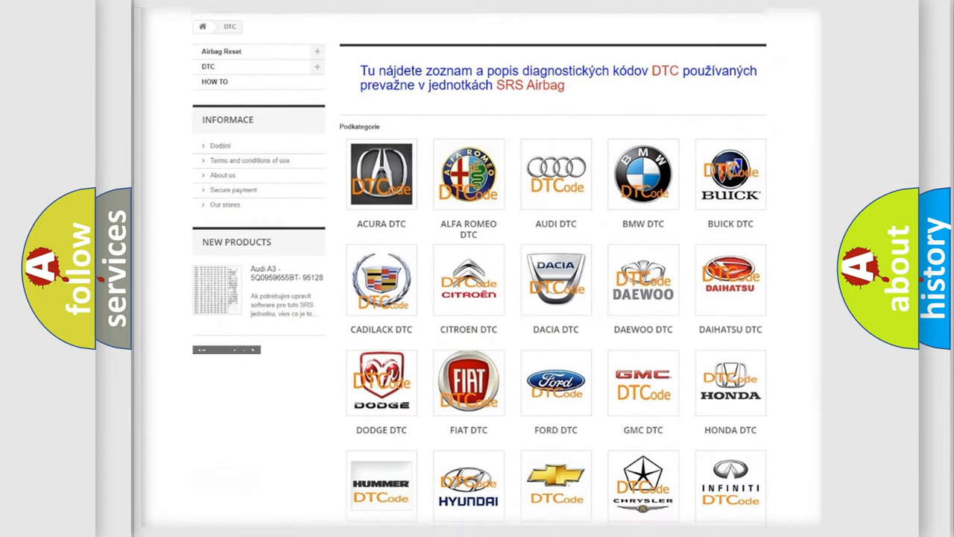
scroll("down", 3)
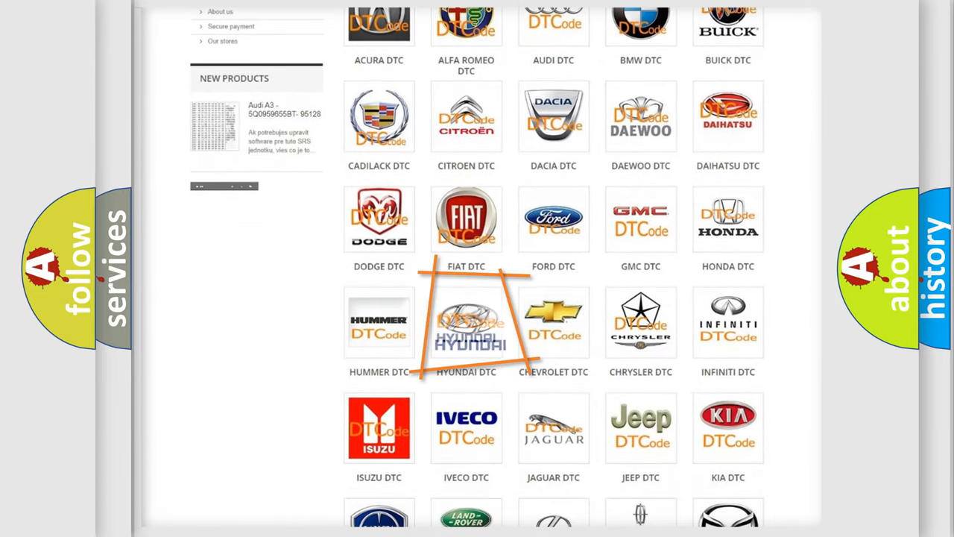